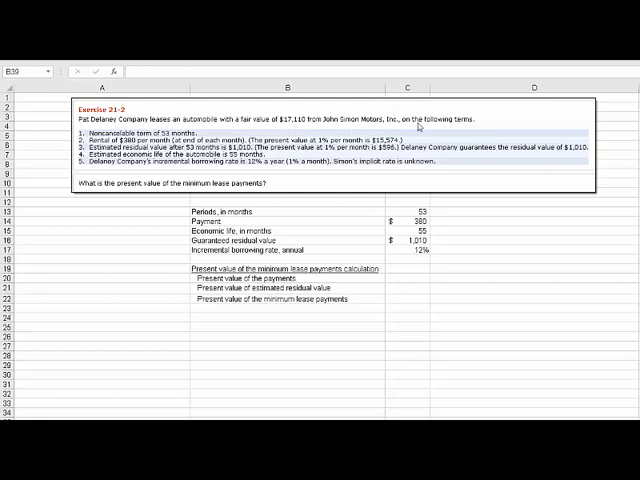
{"action": "mouse_move", "coordinate": [604, 140]}
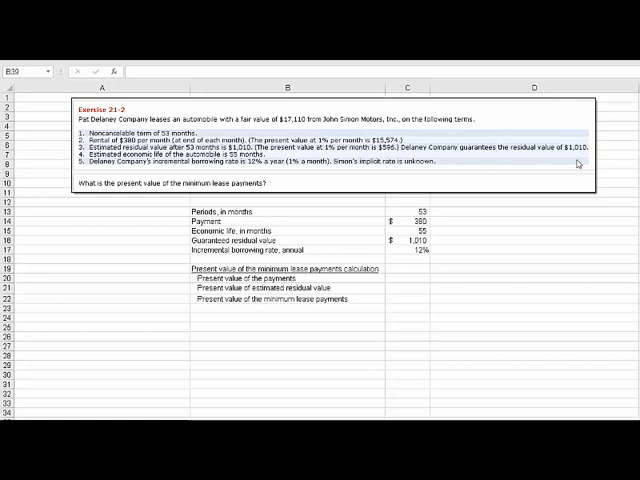
{"action": "mouse_move", "coordinate": [588, 158]}
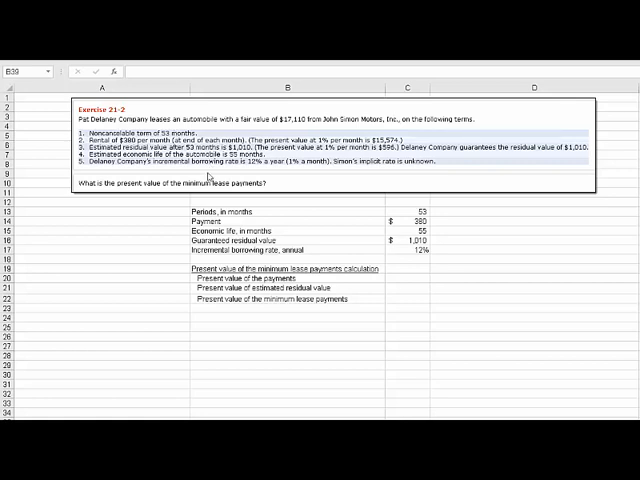
{"action": "mouse_move", "coordinate": [310, 180]}
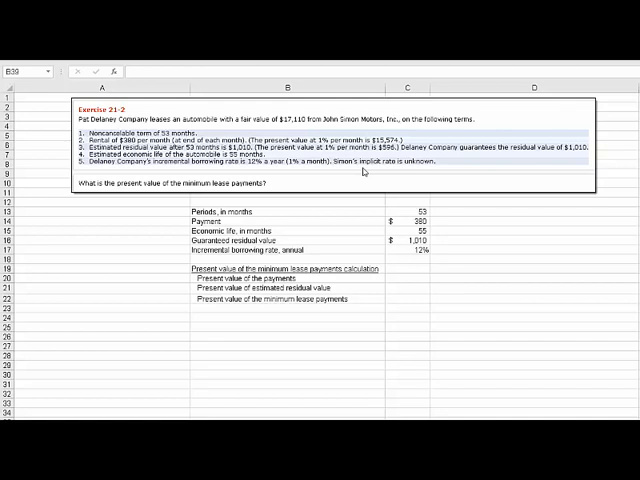
{"action": "mouse_move", "coordinate": [576, 316]}
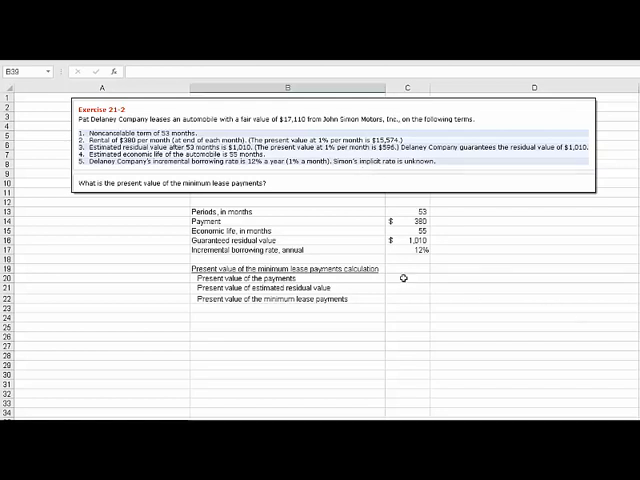
Step: Begin =PV(C17/12,C13,-C14) in C20 and bring up the PV Function Arguments
{"action": "left_click", "coordinate": [404, 278]}
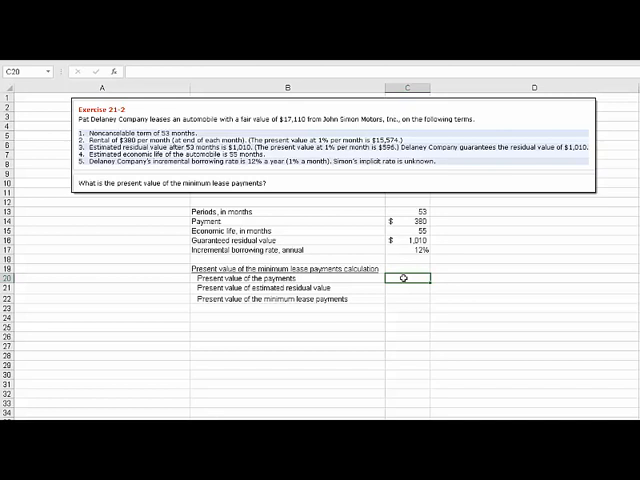
{"action": "left_click", "coordinate": [404, 288]}
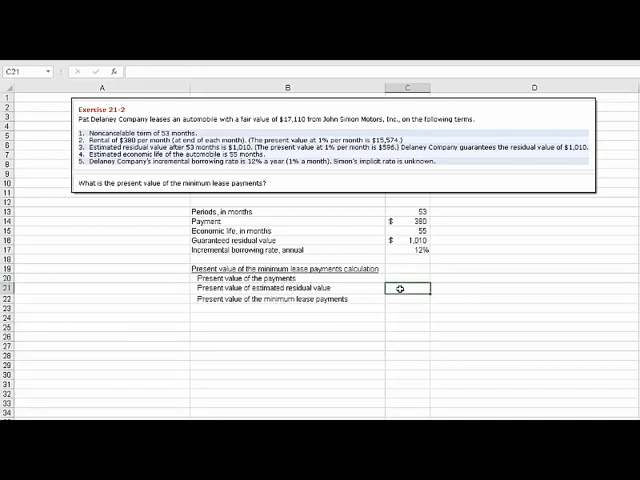
{"action": "left_click", "coordinate": [404, 300]}
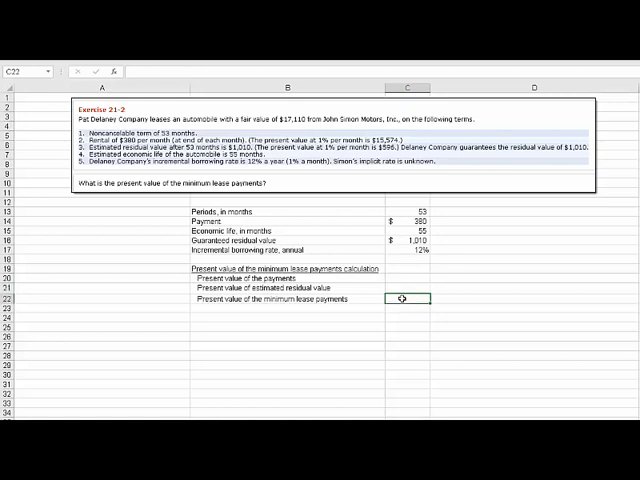
{"action": "left_click", "coordinate": [402, 278]}
{"action": "type", "text": "=PV(H17/12,H13,-H14)"}
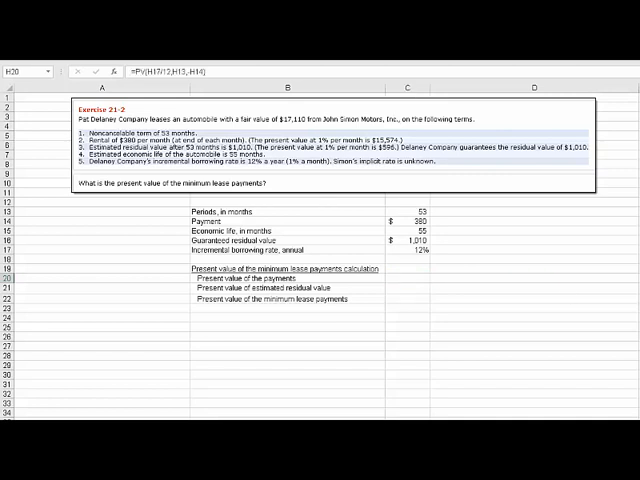
{"action": "mouse_move", "coordinate": [396, 280]}
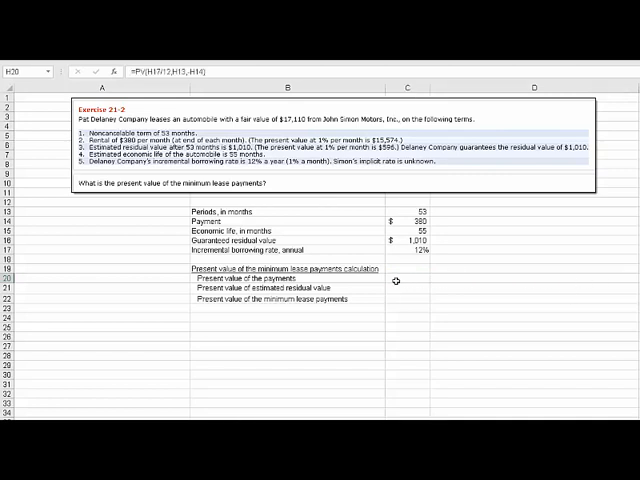
{"action": "key", "text": "Return"}
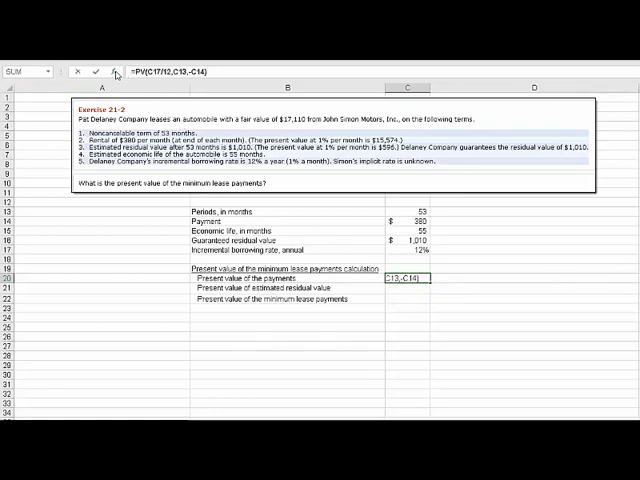
{"action": "left_click", "coordinate": [108, 72]}
{"action": "type", "text": "c"}
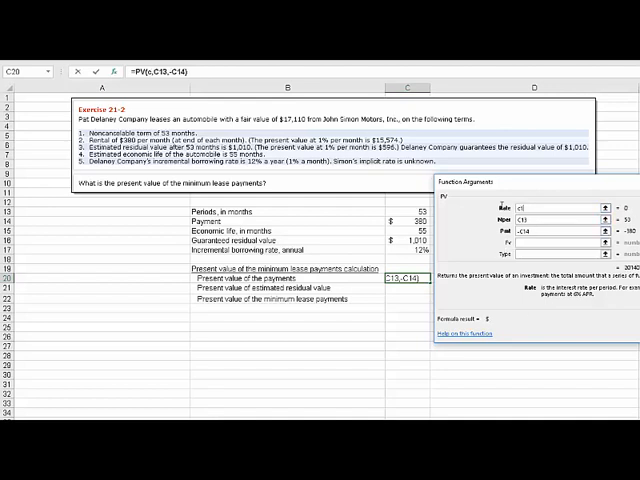
Step: Finish the PV arguments with the borrowing rate cell and future value 0, giving about 16,574
{"action": "type", "text": "17/12"}
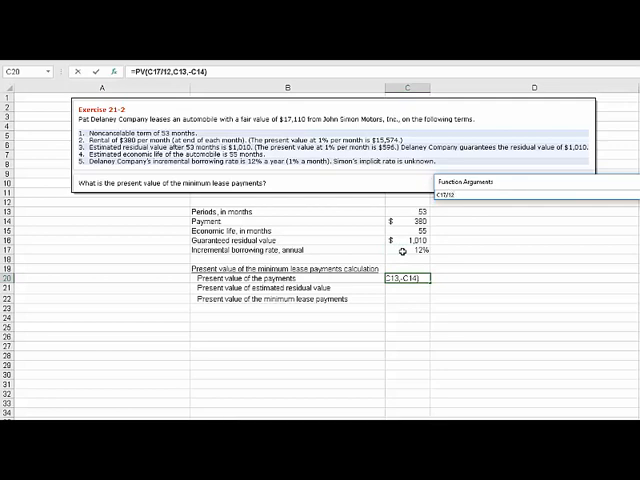
{"action": "left_click", "coordinate": [480, 182]}
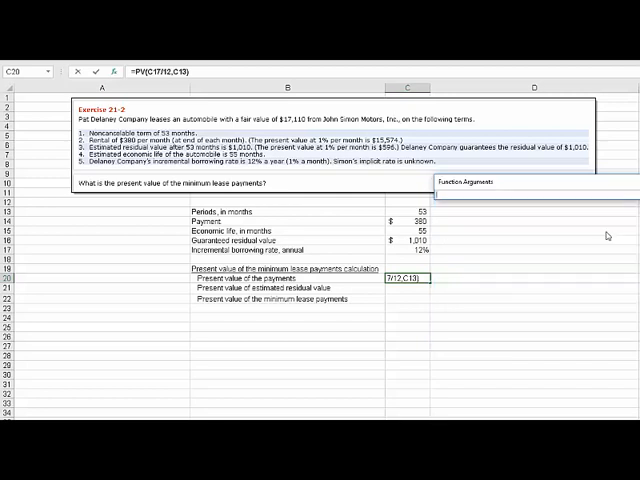
{"action": "type", "text": ",-C14"}
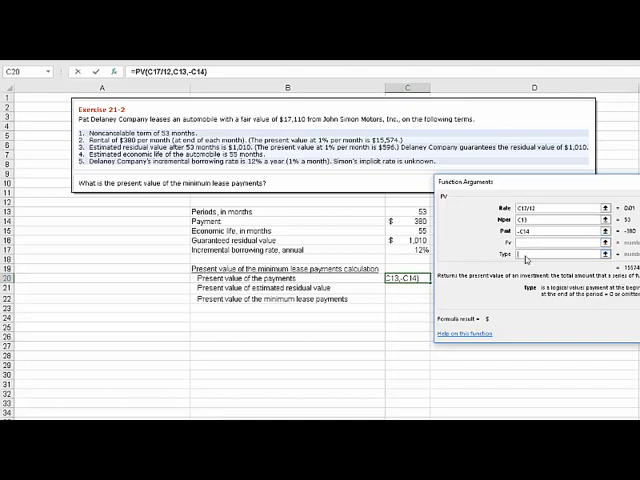
{"action": "type", "text": "0"}
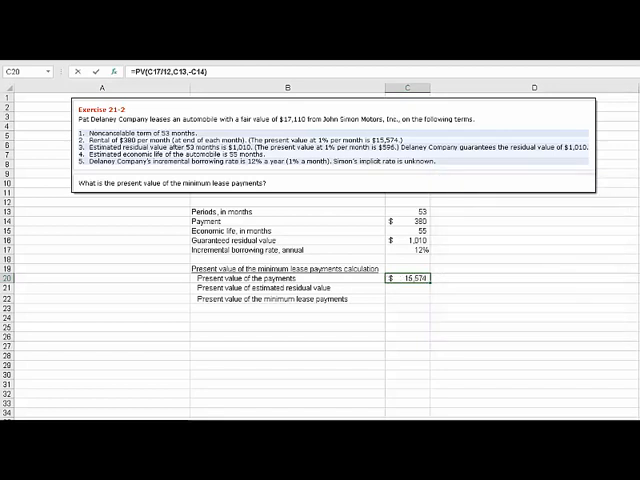
{"action": "mouse_move", "coordinate": [596, 308]}
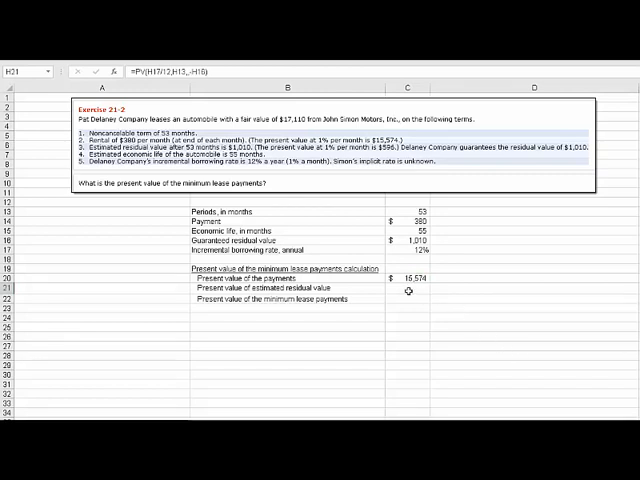
Step: Enter =PV(C17/12,C13,0,-C16) in C21 for the residual value's present value
{"action": "left_click", "coordinate": [408, 300]}
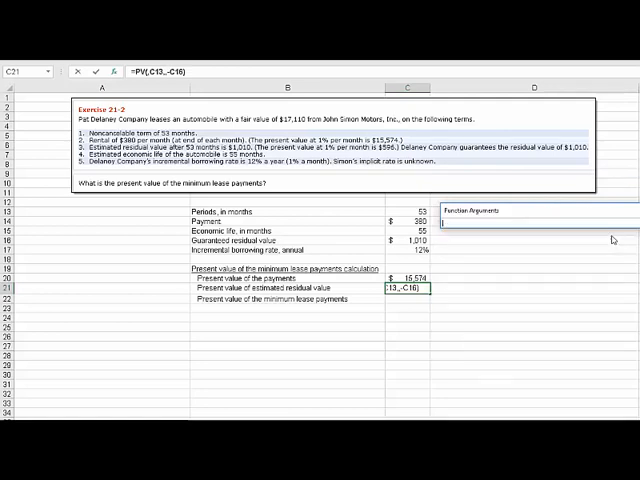
{"action": "left_click", "coordinate": [408, 242]}
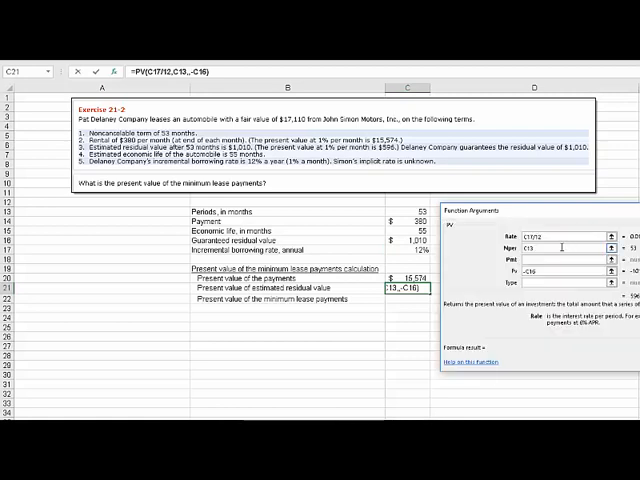
{"action": "left_click", "coordinate": [556, 246]}
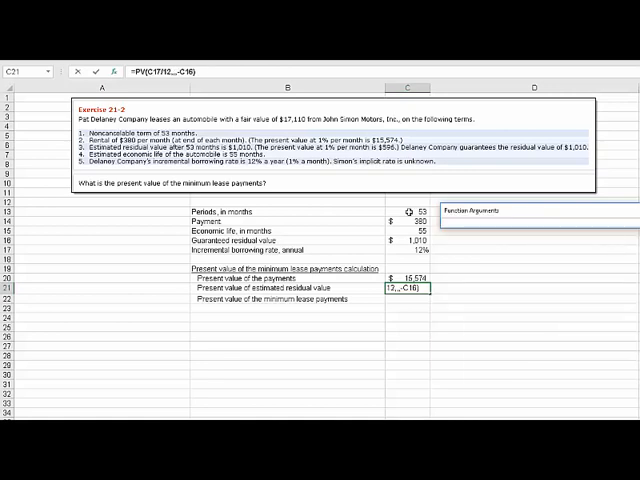
{"action": "left_click", "coordinate": [404, 212]}
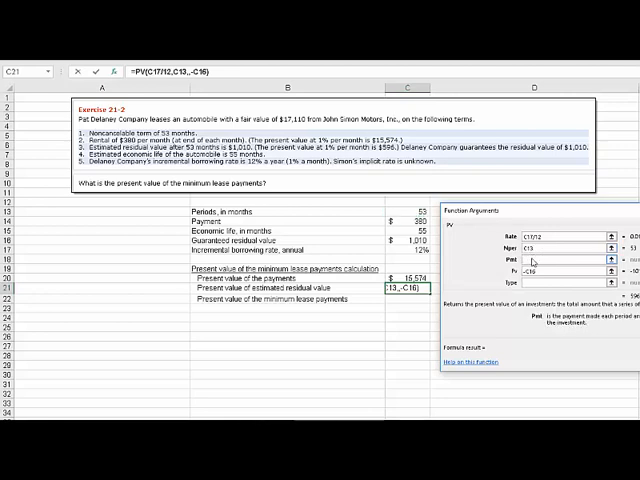
{"action": "type", "text": "0"}
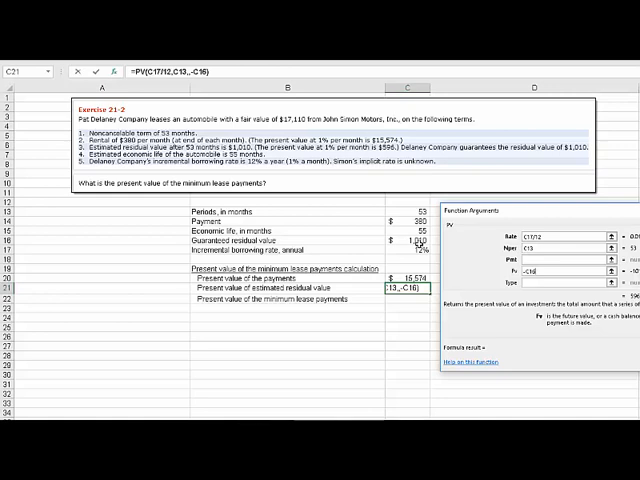
{"action": "type", "text": "+C16"}
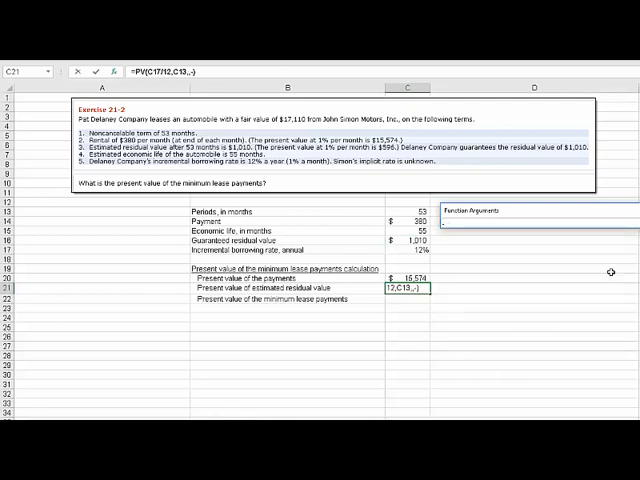
Step: Enter =SUM(C20:C21) in C22 as the present value of minimum lease payments
{"action": "left_click", "coordinate": [408, 248]}
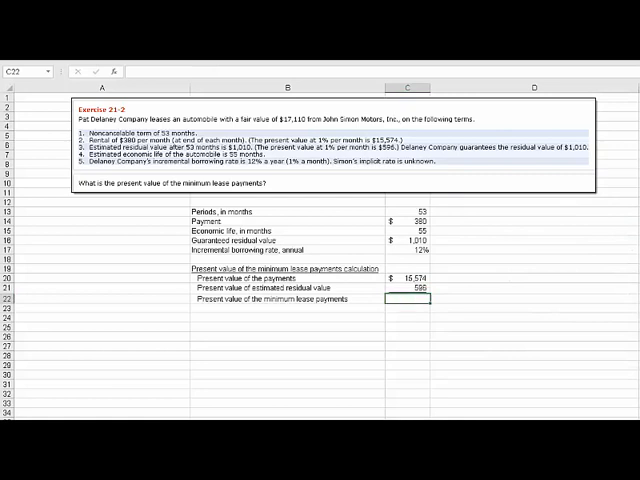
{"action": "type", "text": "=SUM(C20:C21)"}
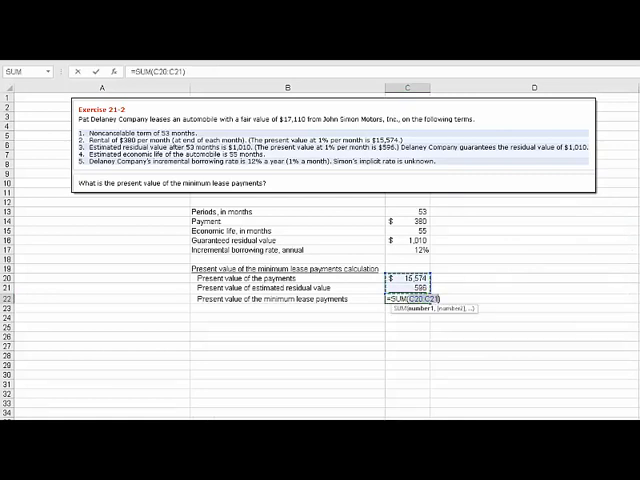
{"action": "key", "text": "Return"}
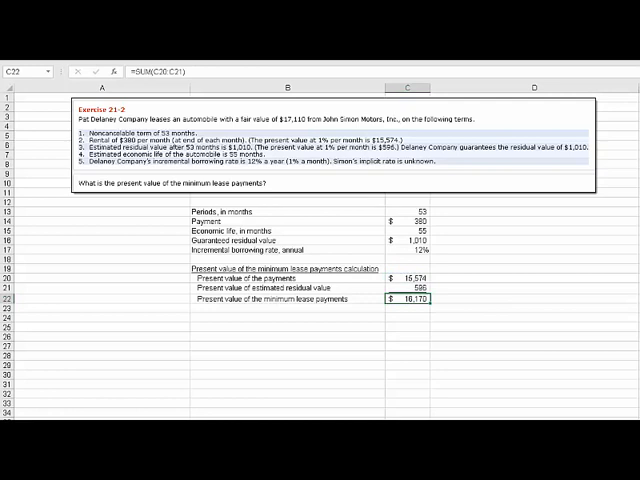